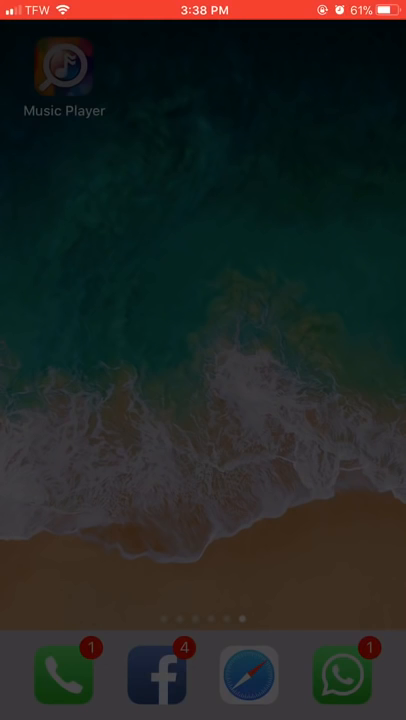
# - Launch Music Player, dismiss the itubeandroid.com notice, and rerun the 'bad bunny' search
pyautogui.click(64, 69)
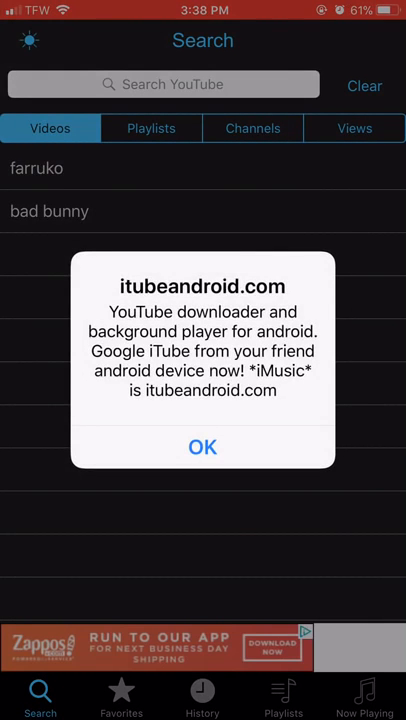
pyautogui.click(202, 447)
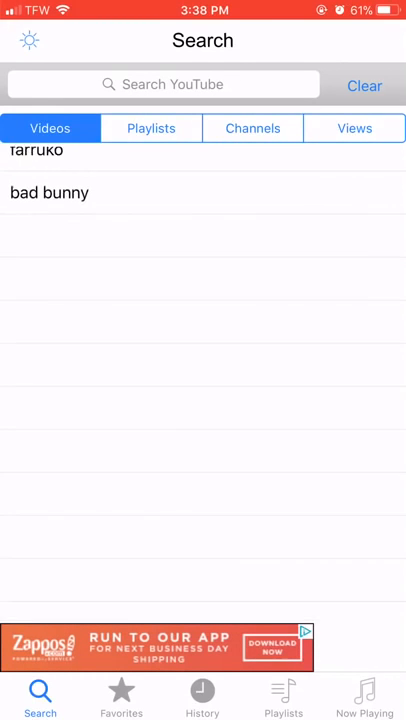
pyautogui.click(201, 695)
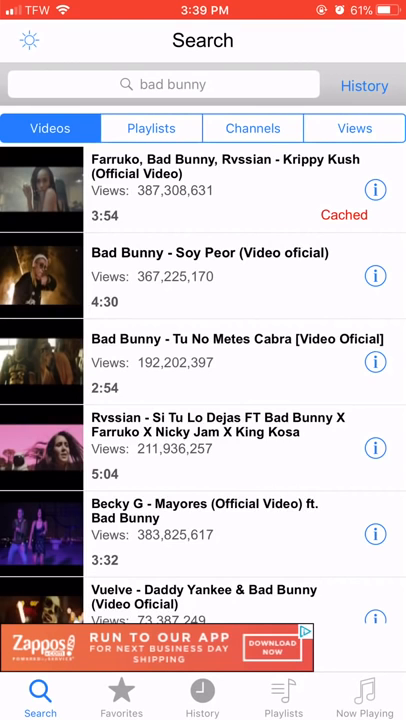
# - Play Becky G's 'Mayores' video and view the History list of played songs
pyautogui.click(203, 510)
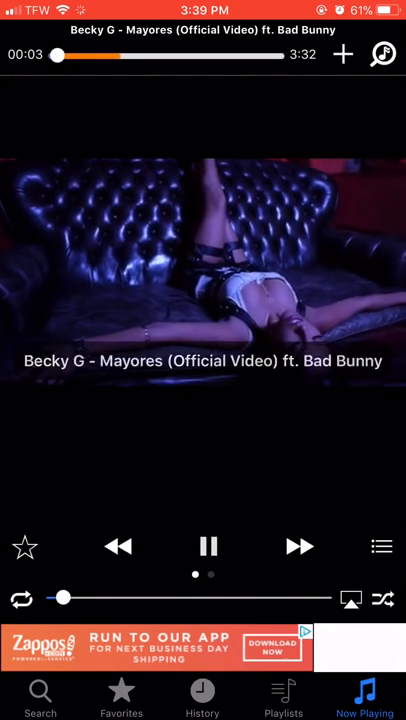
pyautogui.click(201, 695)
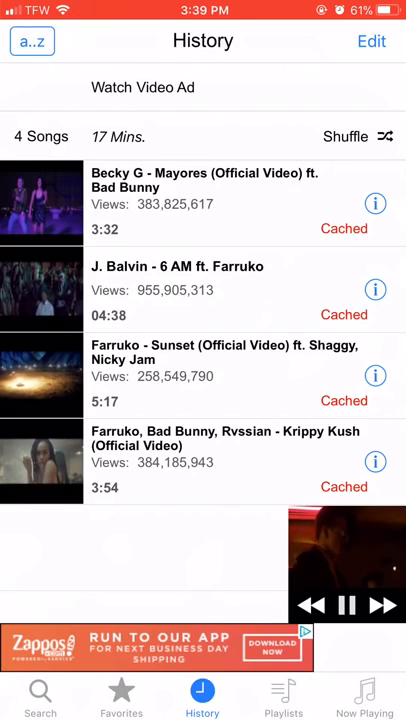
# - Return to the bad bunny search results and scroll further down through the videos
pyautogui.click(40, 695)
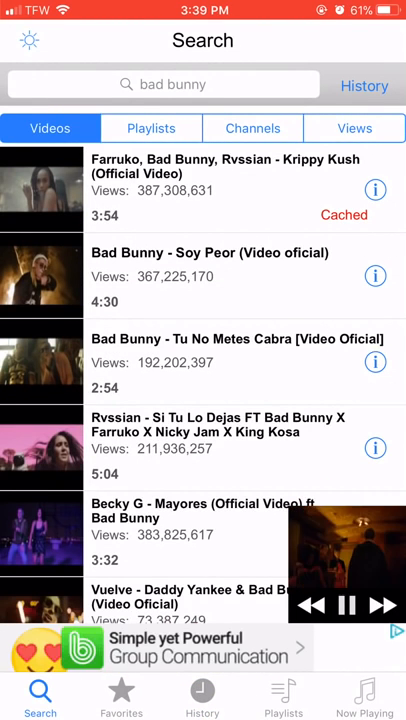
pyautogui.scroll(-3)
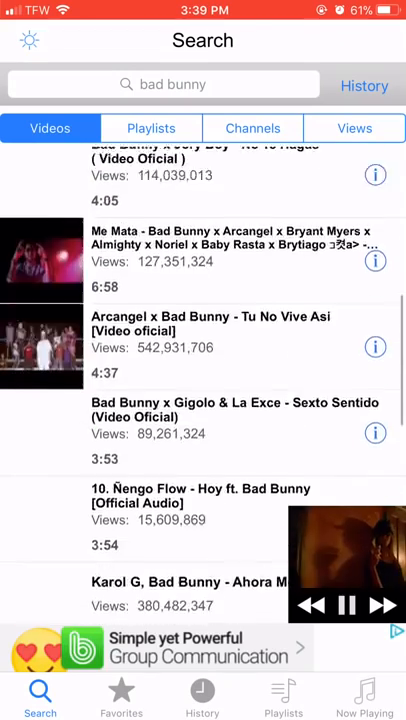
pyautogui.scroll(-3)
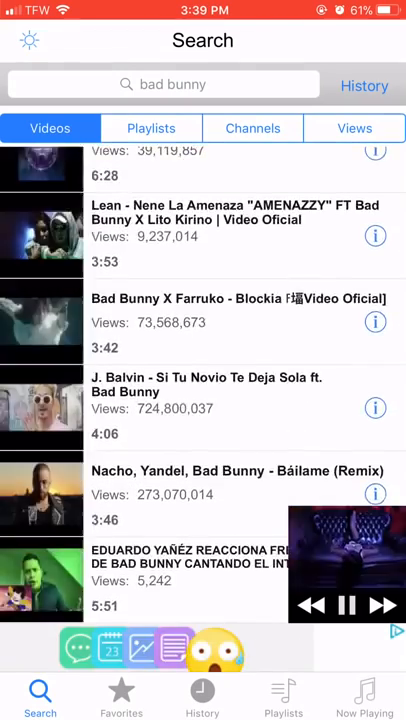
pyautogui.scroll(-3)
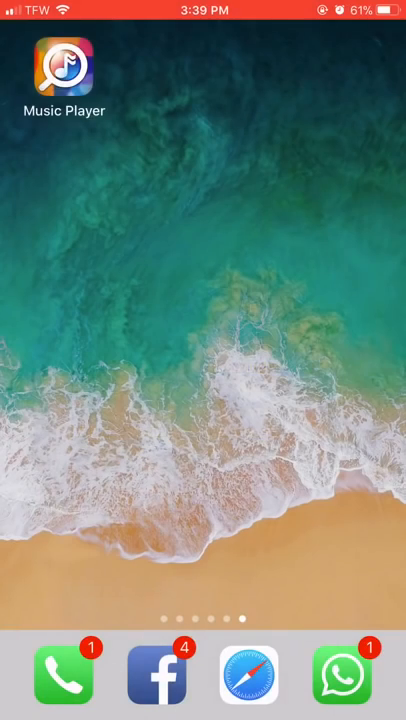
# - Swipe through the home screen pages to the page holding MediaFire
pyautogui.hscroll(-3)
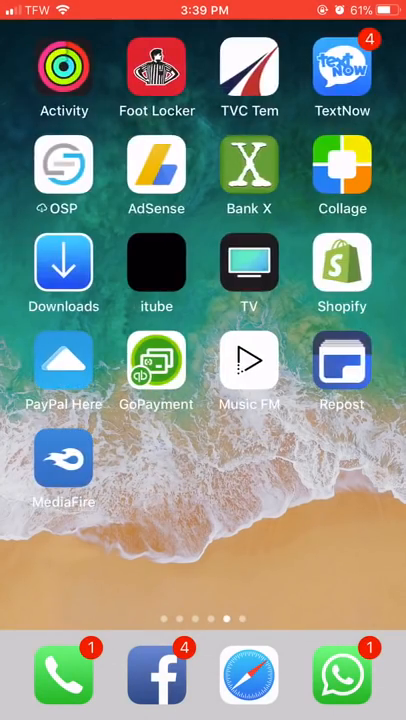
pyautogui.hscroll(-3)
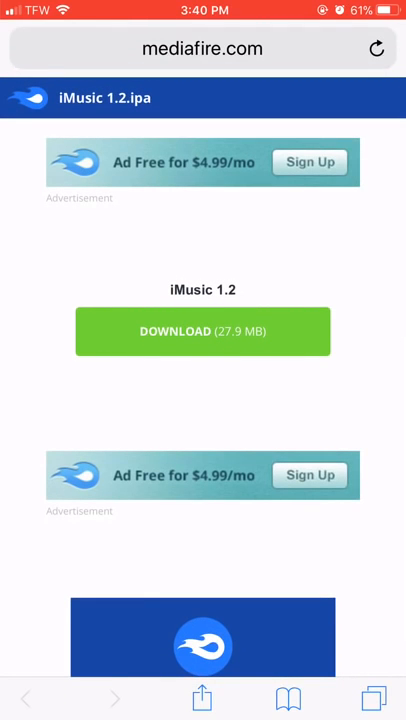
# - Request the 27.9 MB iMusic 1.2.ipa download from MediaFire
pyautogui.click(202, 331)
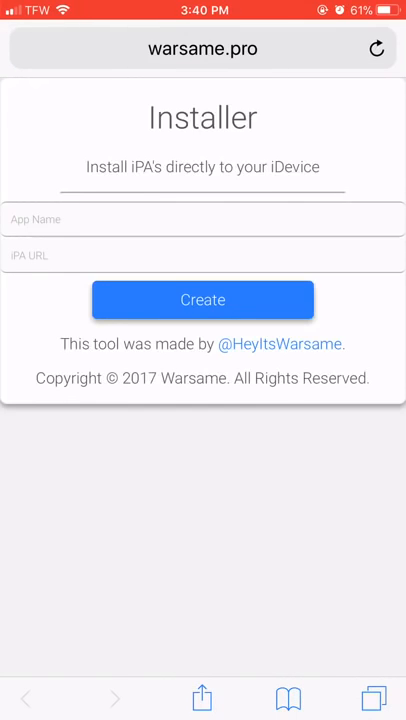
# - Create the warsame.pro installer named 'HHGGGGH' and confirm installing it
pyautogui.click(203, 219)
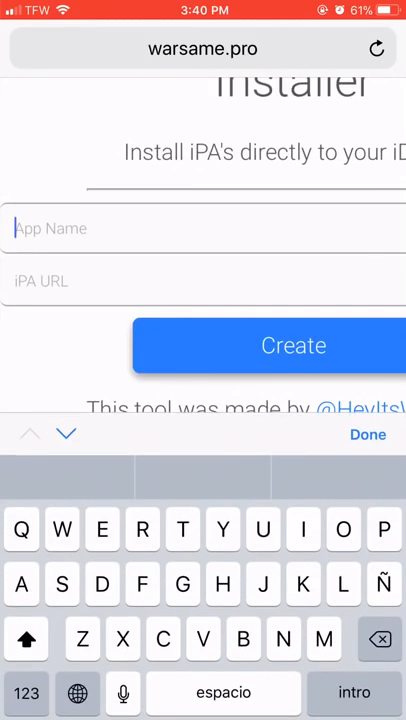
pyautogui.write('HHGGGGH')
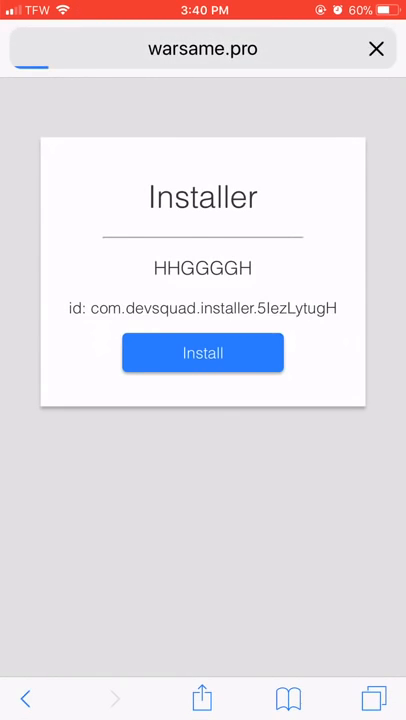
pyautogui.click(203, 352)
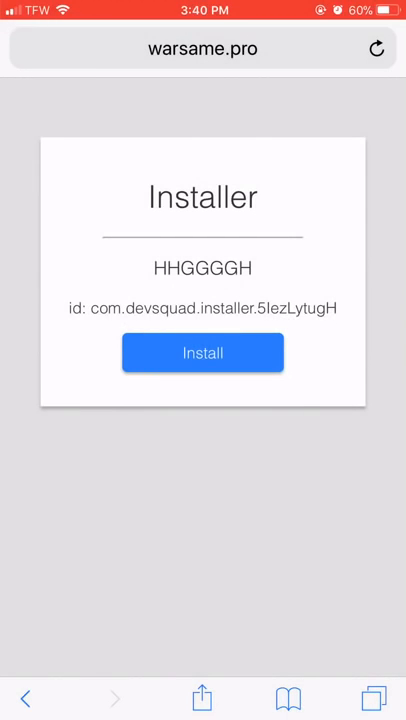
pyautogui.click(202, 353)
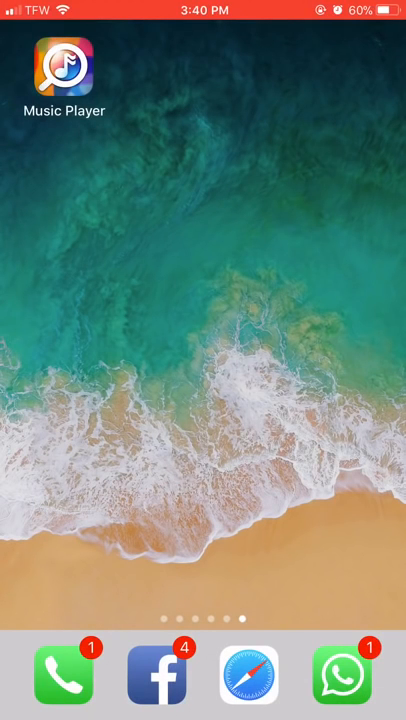
# - Swipe through home screen pages to move iMusic beside Music Player
pyautogui.hscroll(-3)
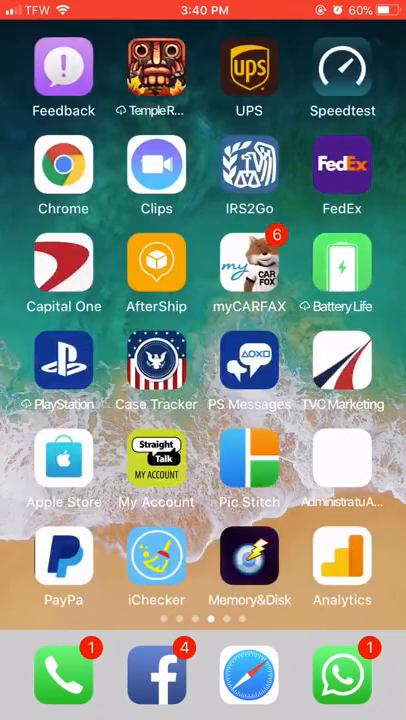
pyautogui.hscroll(-3)
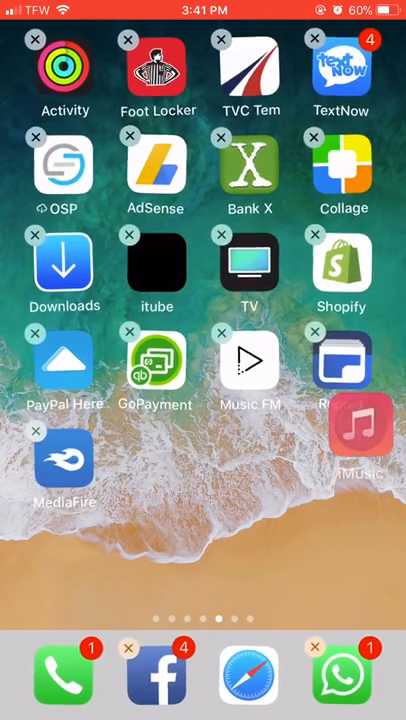
pyautogui.hscroll(-3)
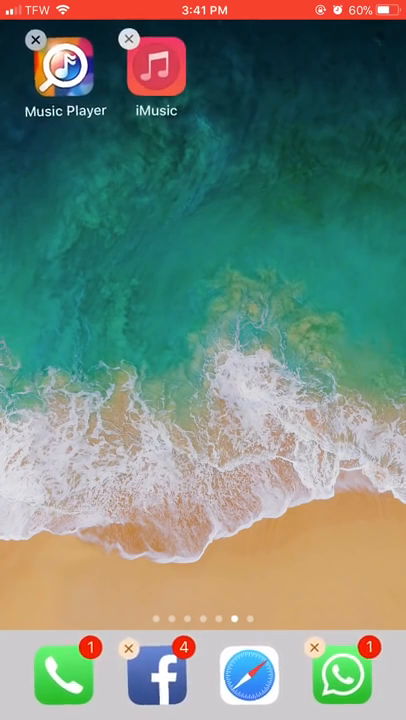